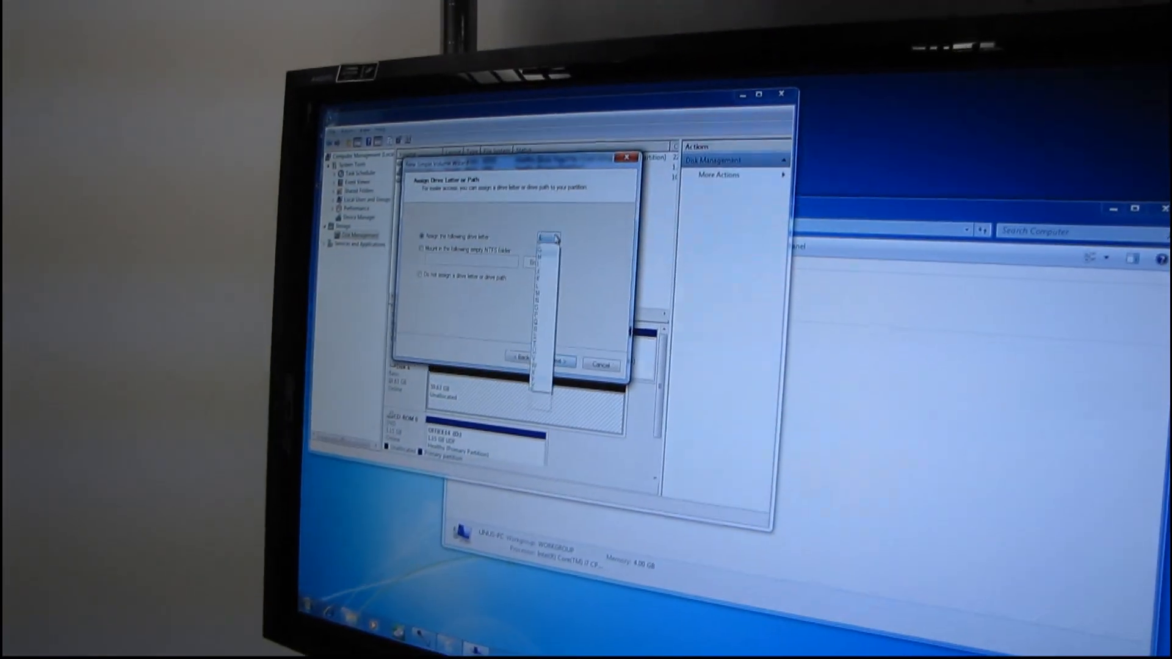
- Assign a drive letter and keep NTFS with a quick format for the new volume
left_click(566, 364)
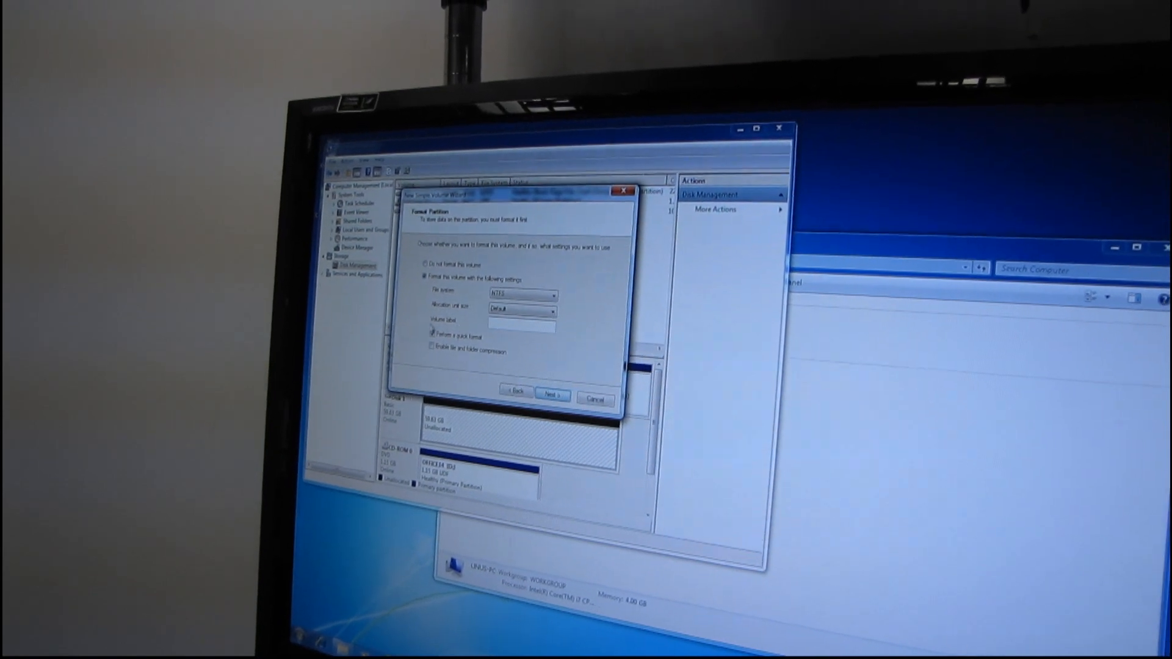
left_click(552, 395)
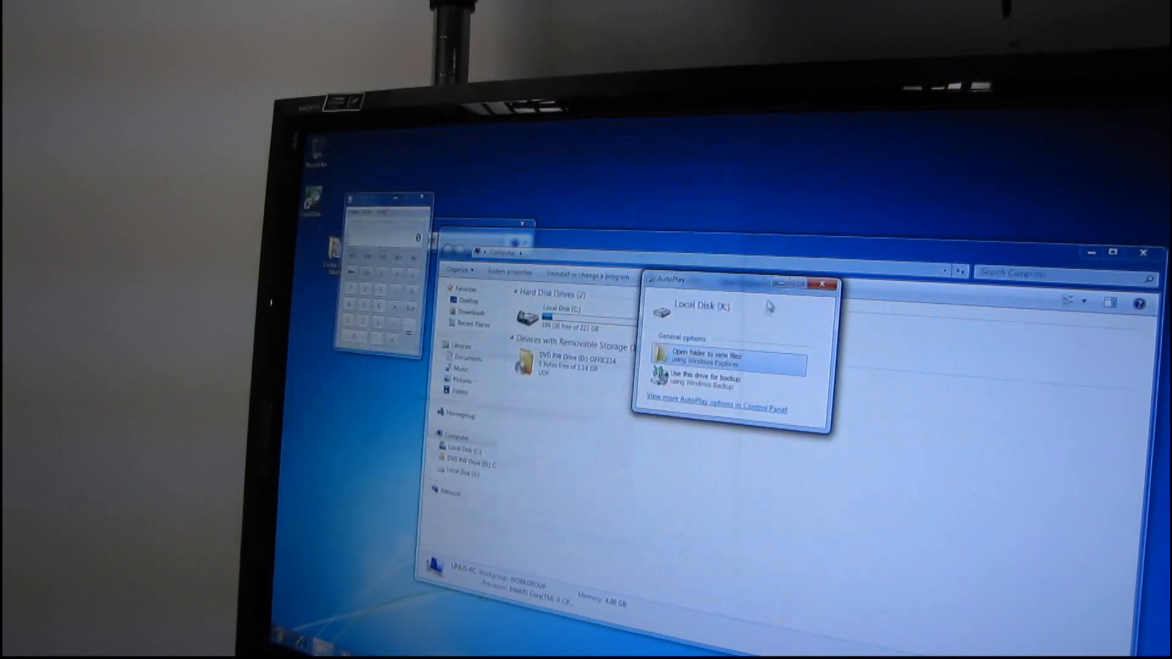
- Choose 'Open folder to view files' in AutoPlay to show the empty Local Disk (K:)
left_click(711, 358)
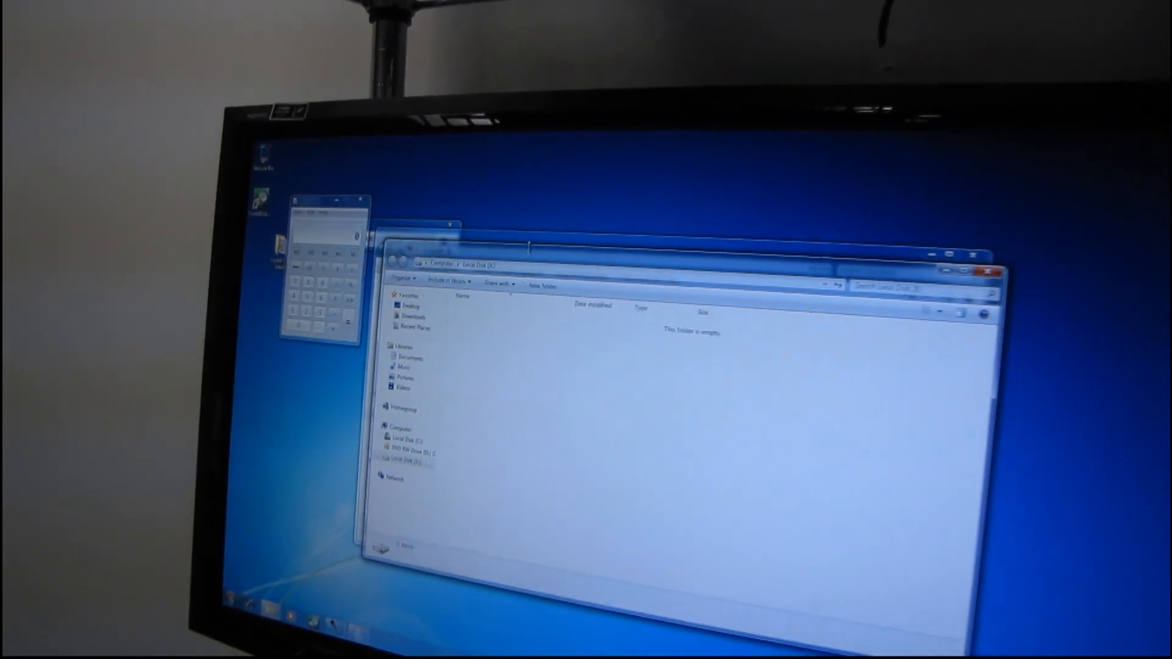